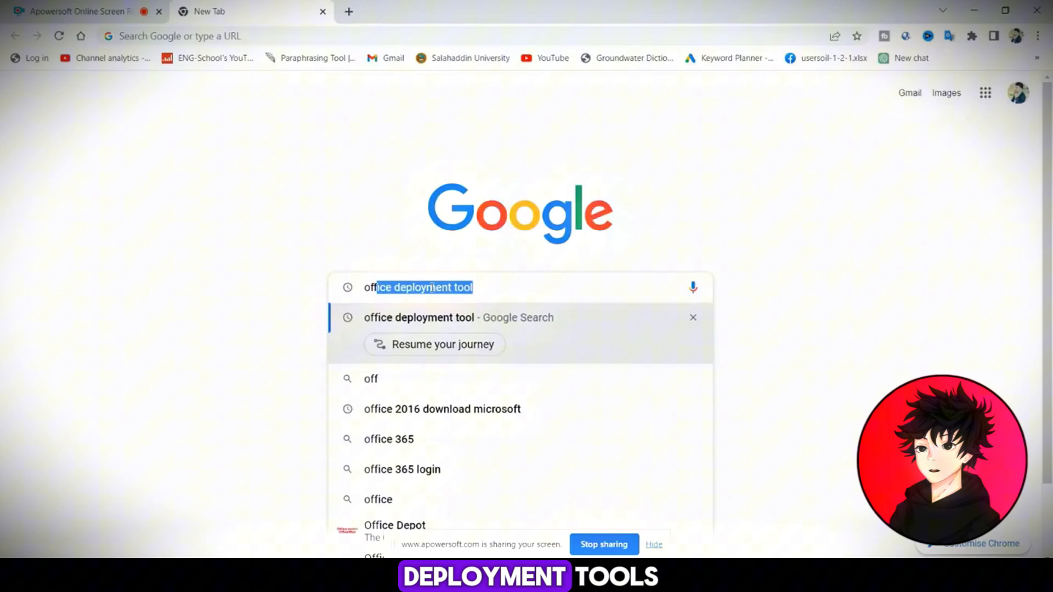
# Search for 'office deployment tool' and download it from Microsoft's download page.
pyautogui.press('Enter')
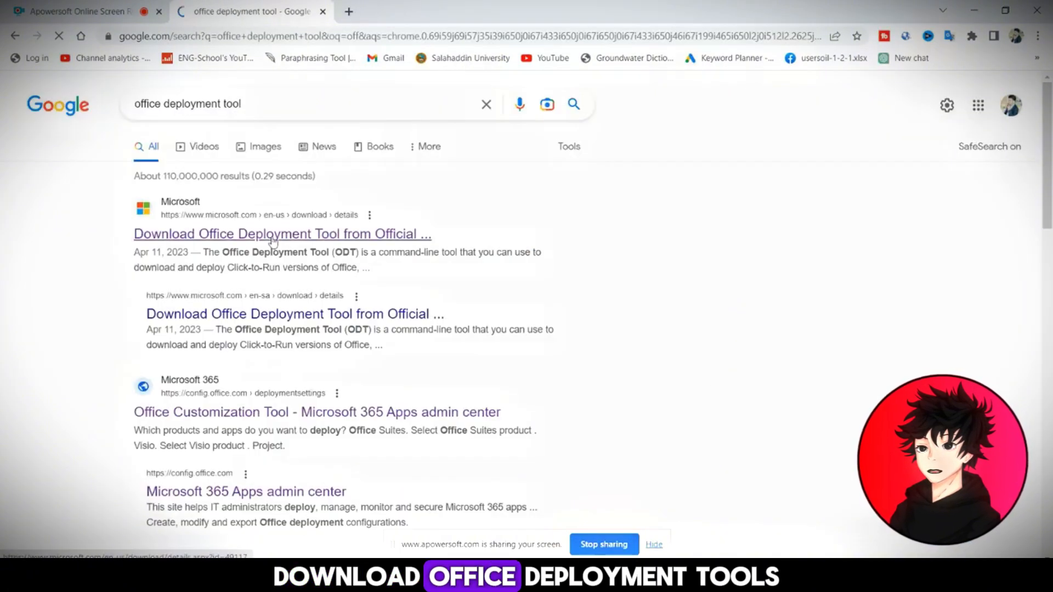
pyautogui.click(282, 234)
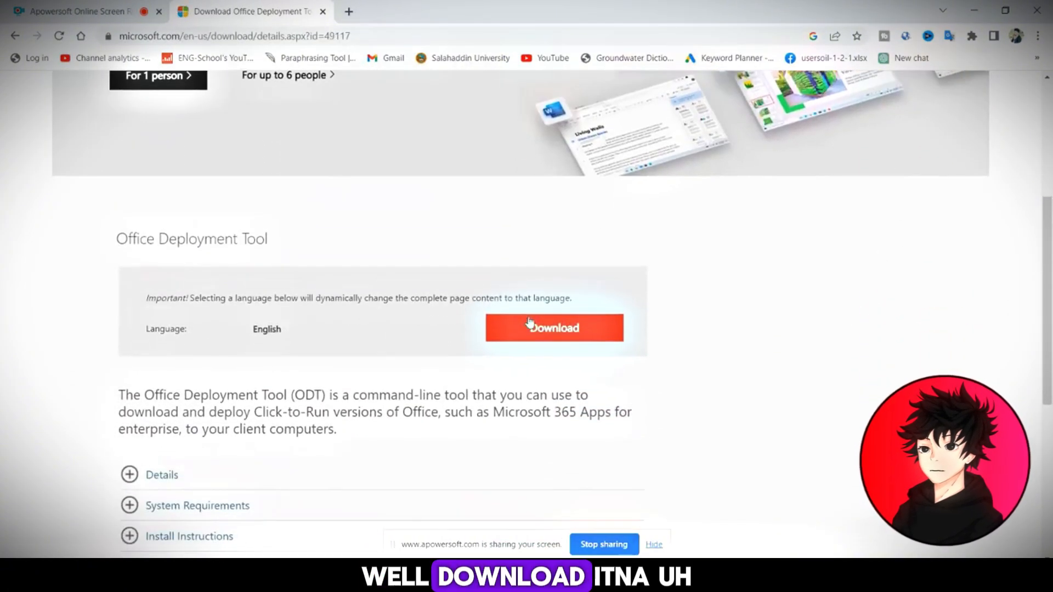
pyautogui.click(553, 328)
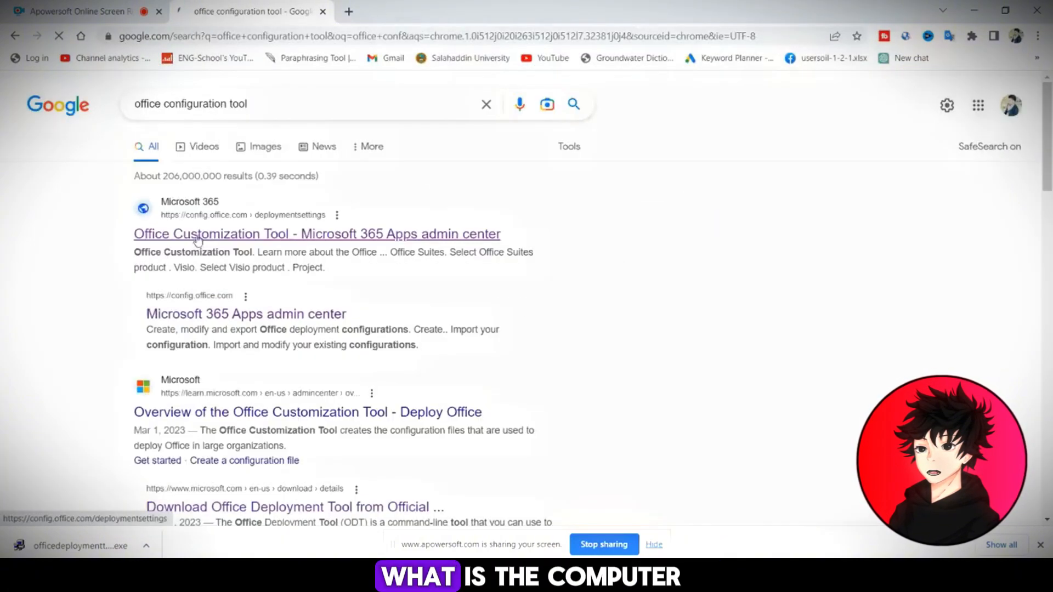
# On config.office.com, select Office Professional Plus 2019 - Volume License, keeping default channel and version.
pyautogui.click(317, 234)
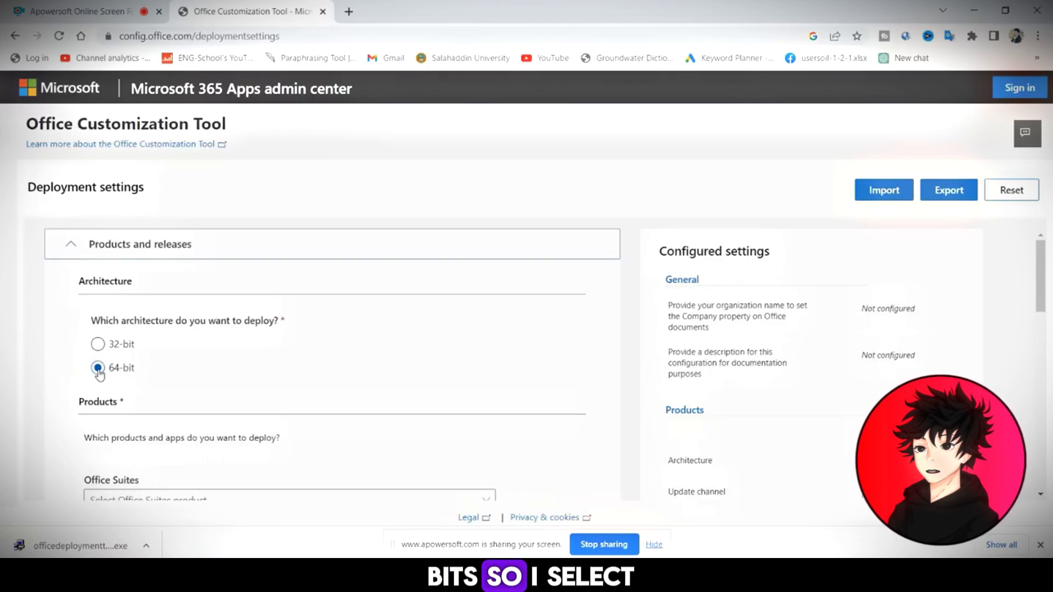
pyautogui.click(288, 363)
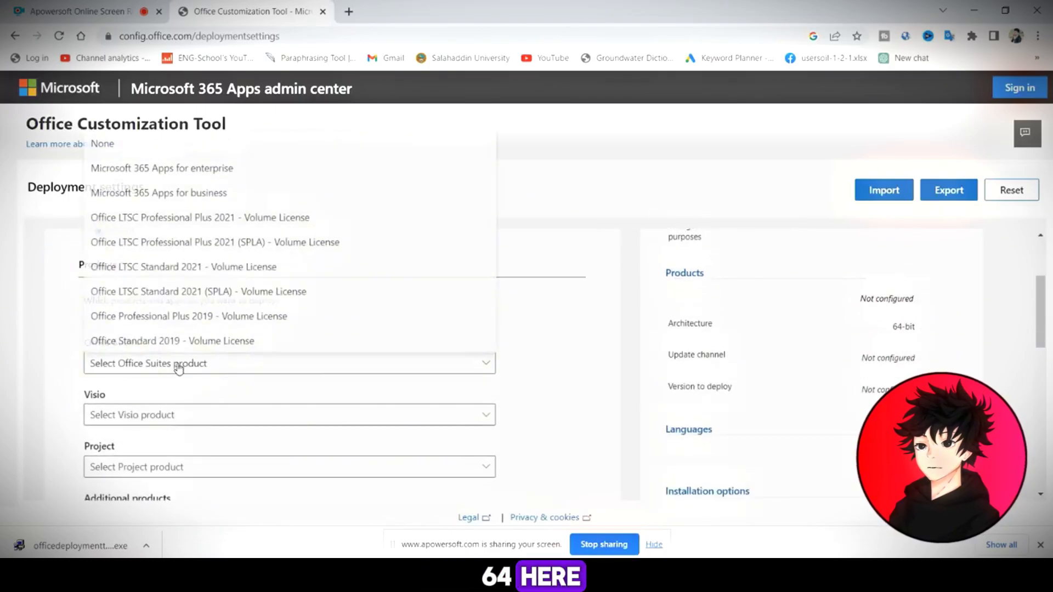
pyautogui.moveTo(189, 316)
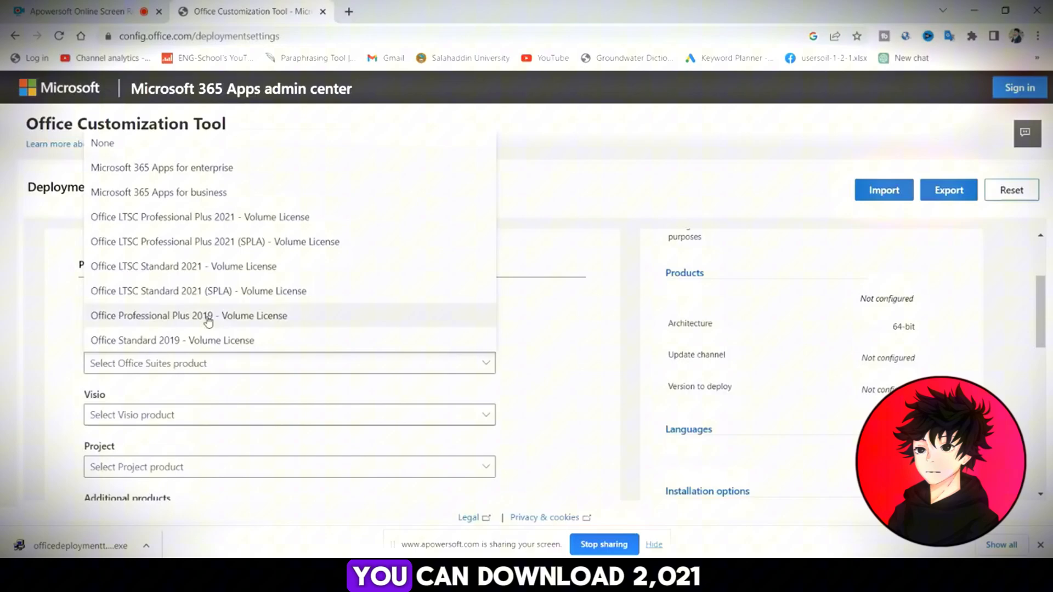
pyautogui.moveTo(176, 272)
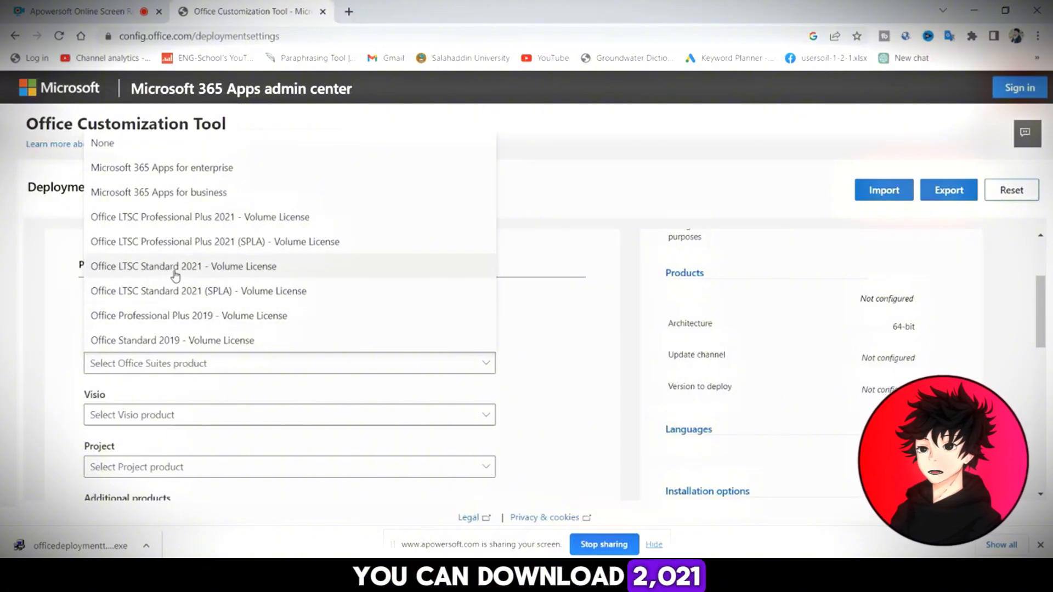
pyautogui.moveTo(137, 179)
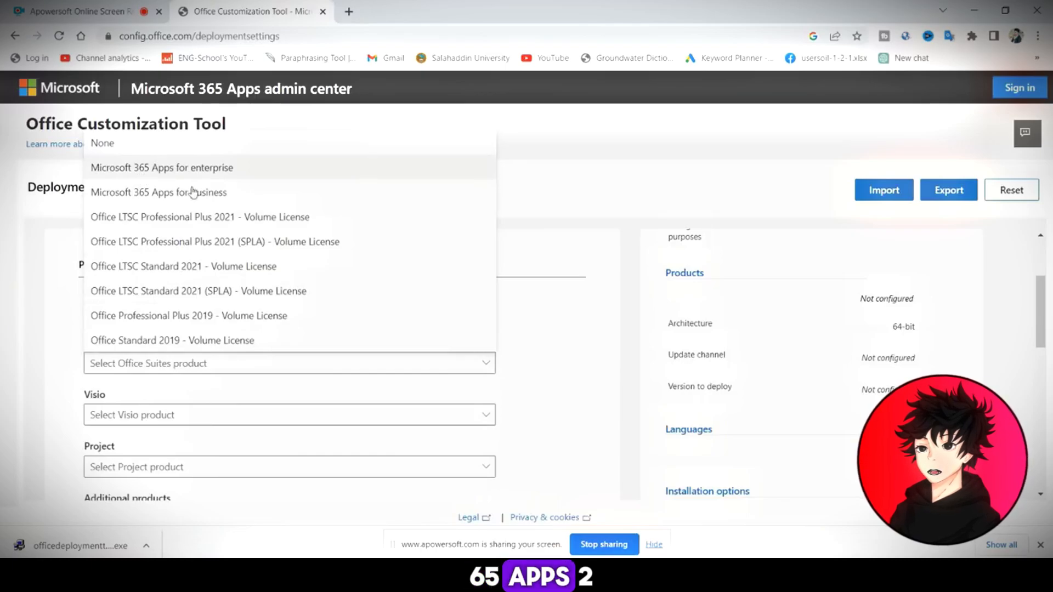
pyautogui.moveTo(189, 316)
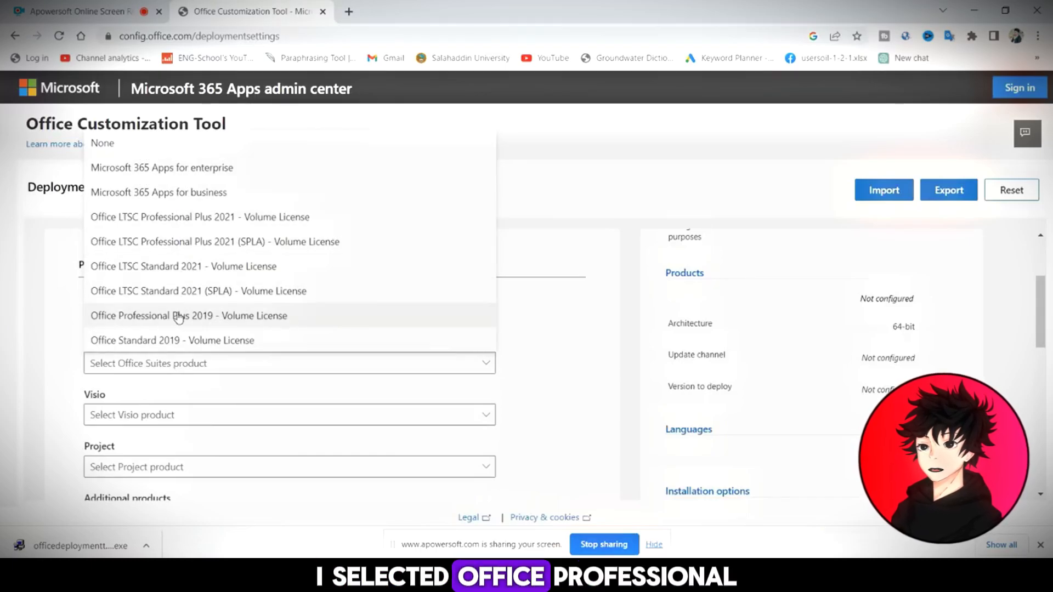
pyautogui.click(188, 316)
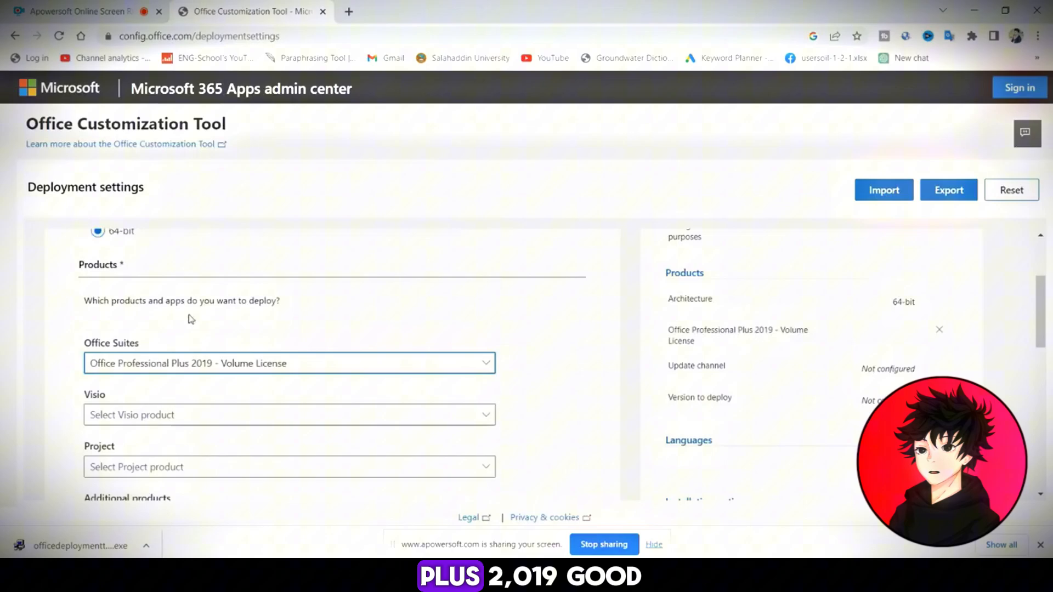
pyautogui.scroll(-3)
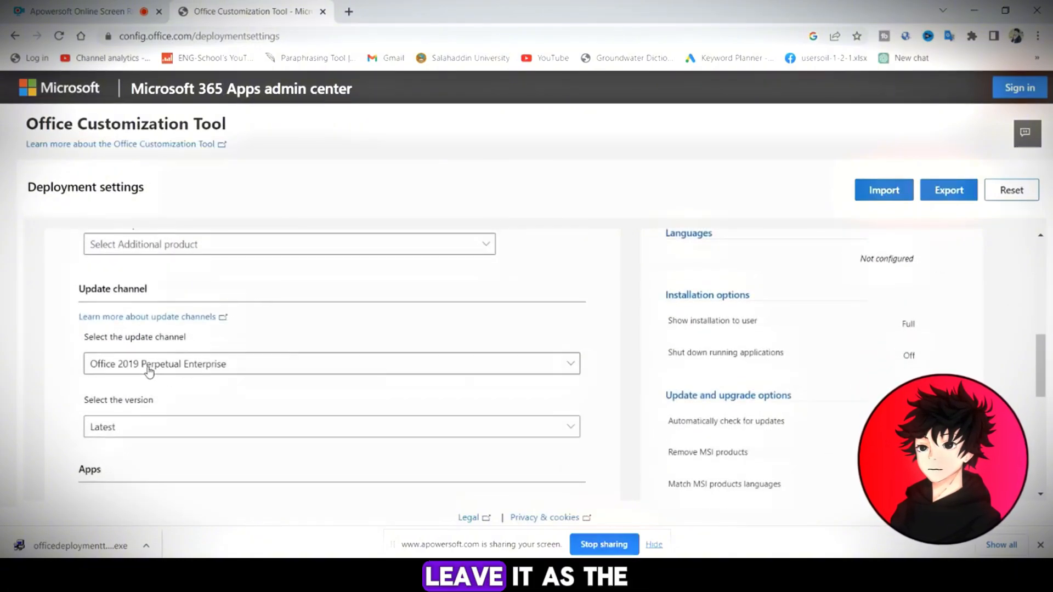
pyautogui.scroll(-3)
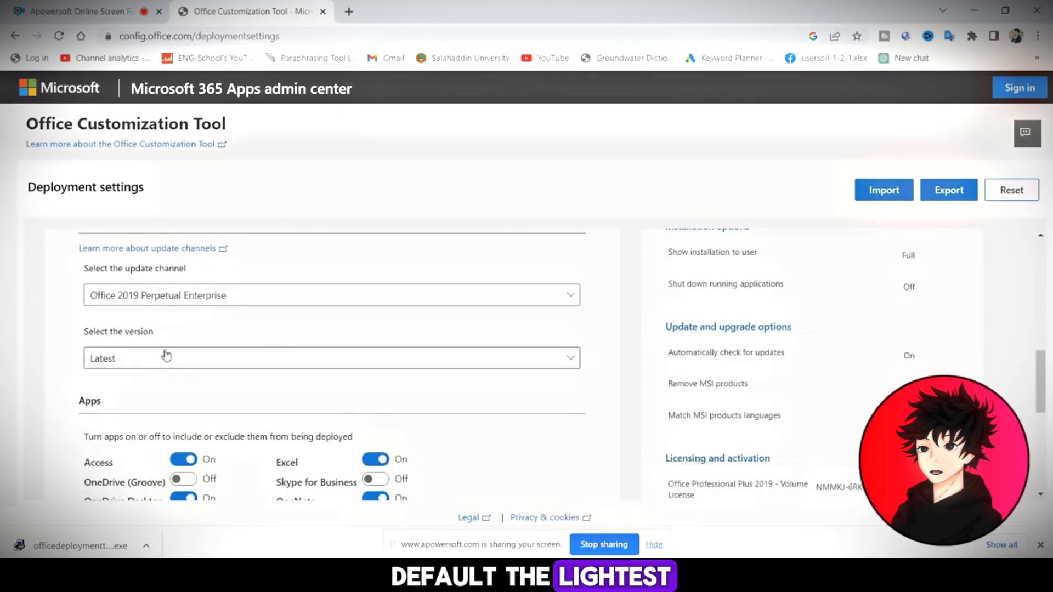
pyautogui.scroll(-3)
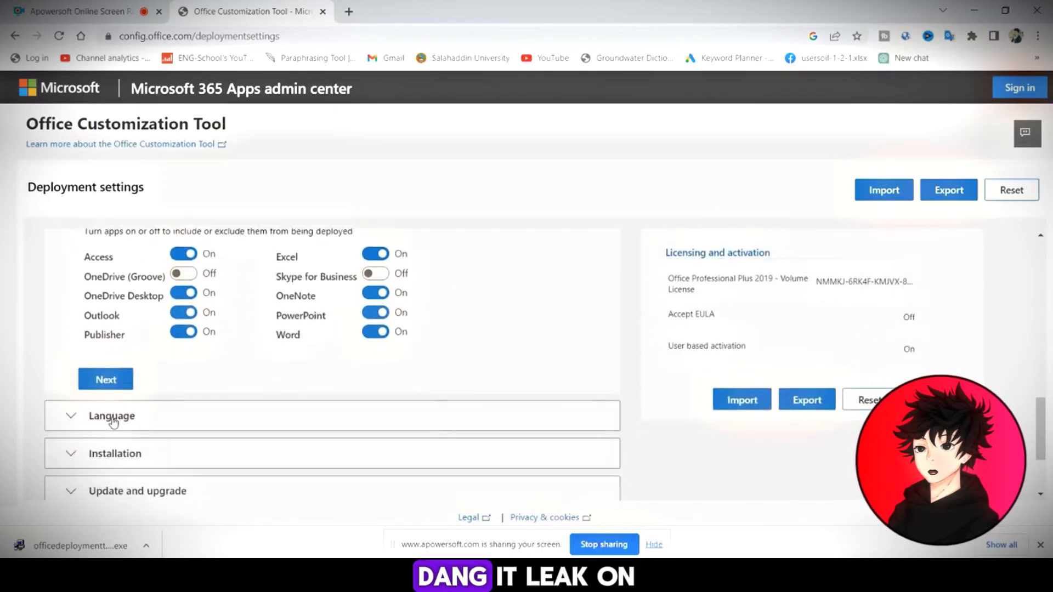
# Set English (United States) as primary language and advance to Application preferences.
pyautogui.click(111, 416)
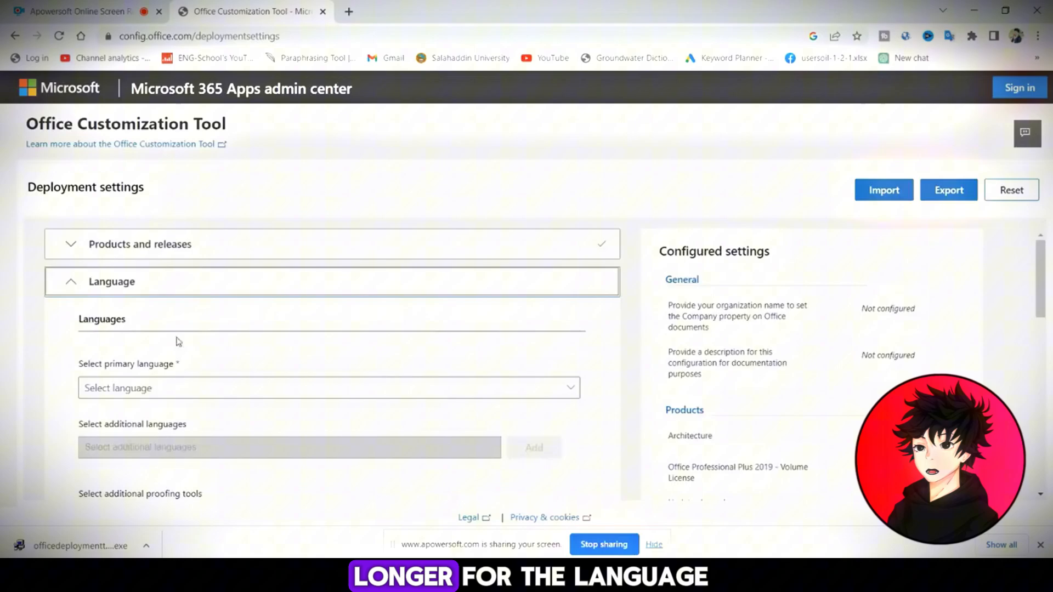
pyautogui.click(329, 388)
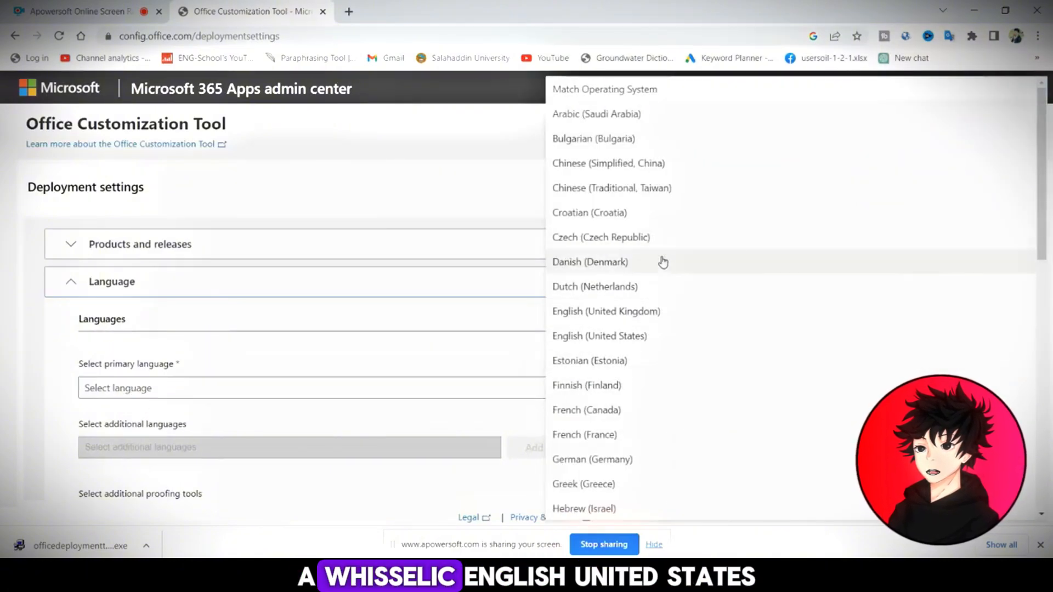
pyautogui.click(599, 336)
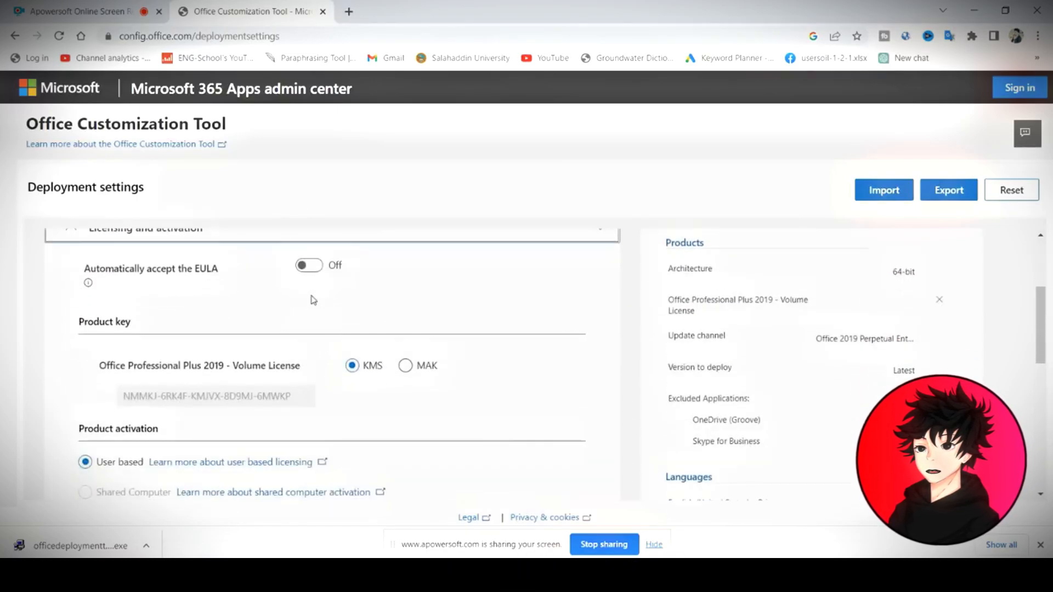
pyautogui.scroll(-3)
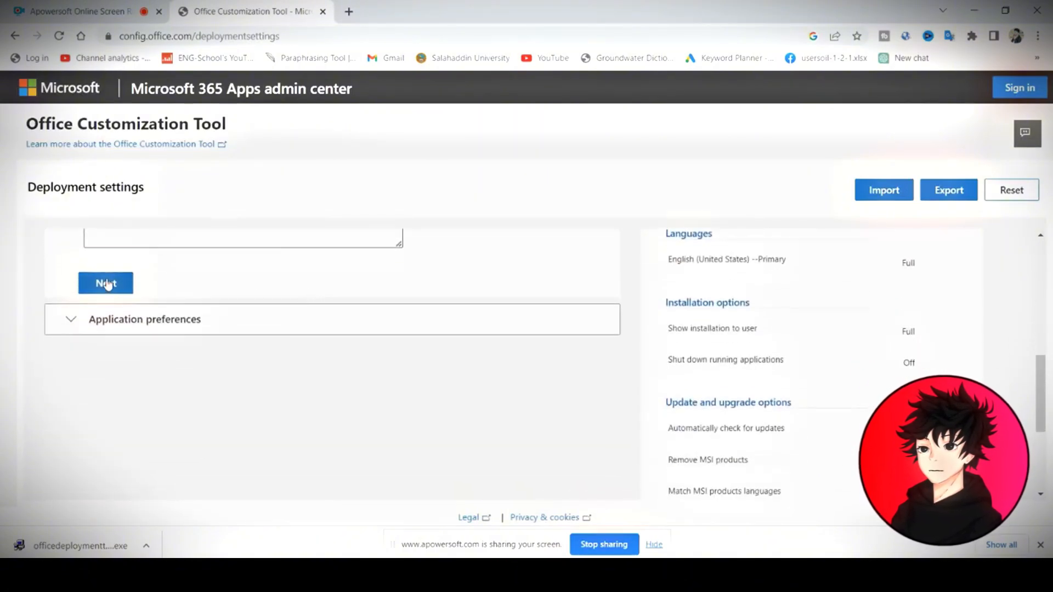
pyautogui.click(105, 283)
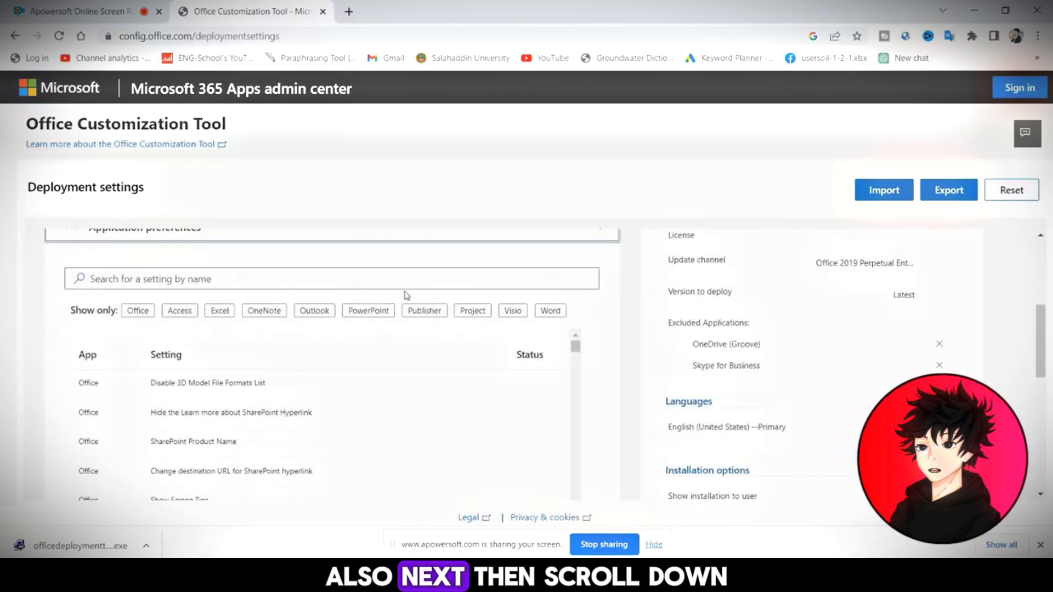
pyautogui.scroll(-3)
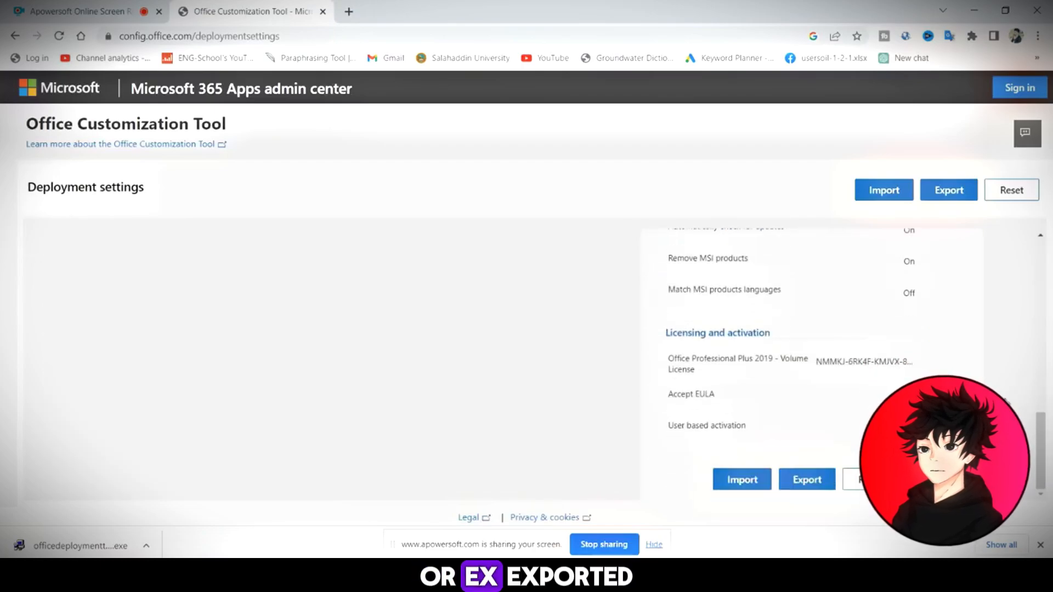
# Accept the license terms, export the settings as Configuration.xml, and show it in its folder.
pyautogui.click(949, 190)
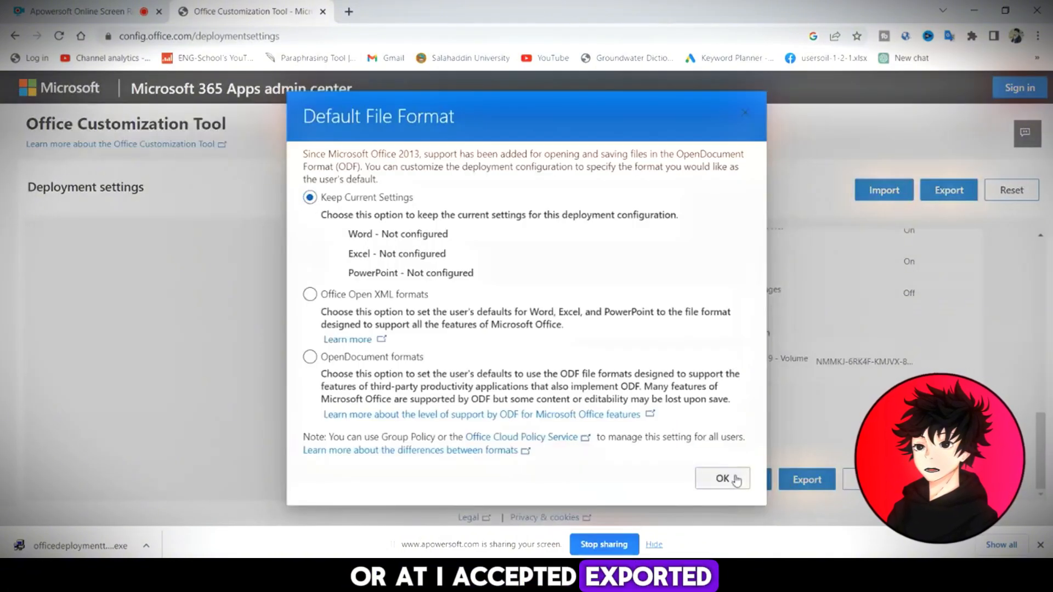
pyautogui.click(722, 478)
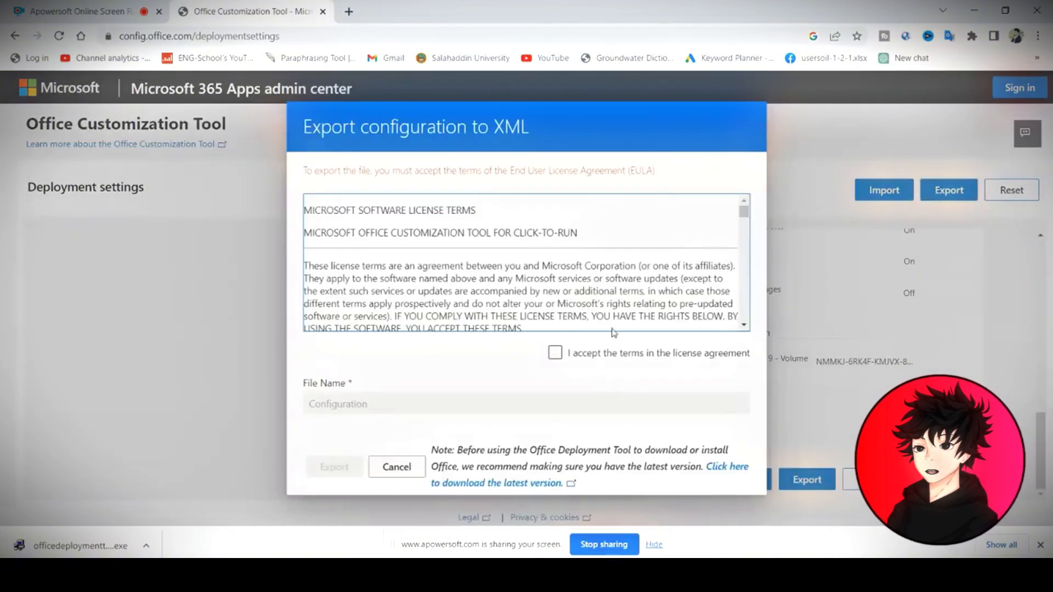
pyautogui.click(554, 353)
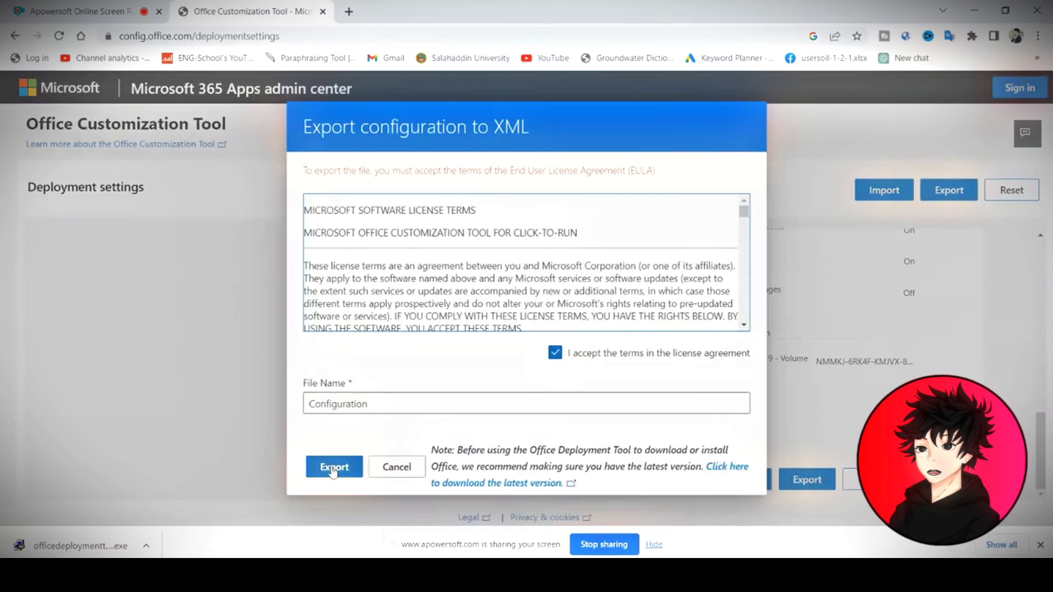
pyautogui.click(334, 467)
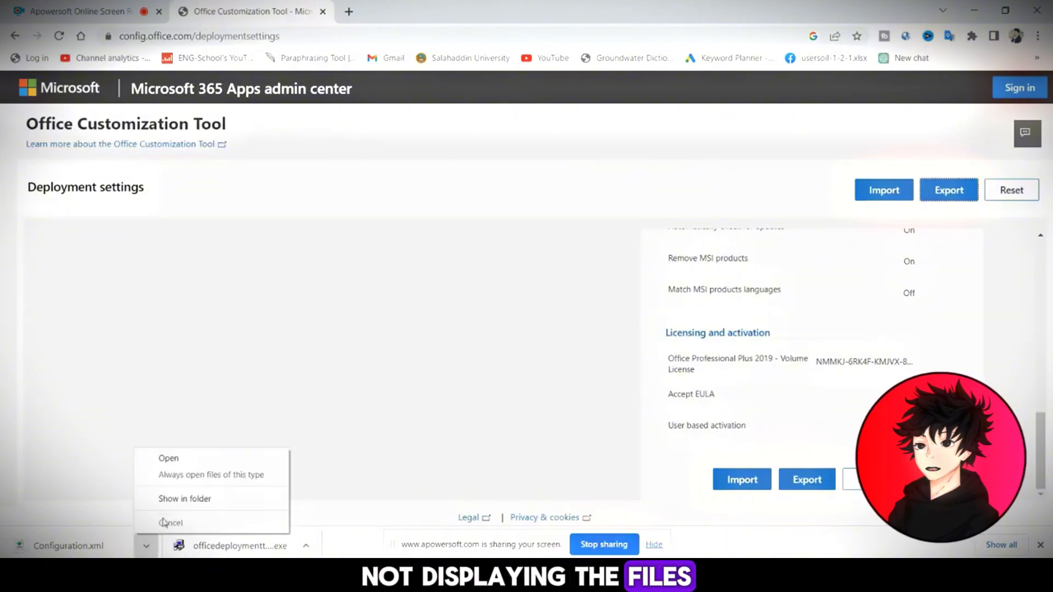
pyautogui.click(185, 498)
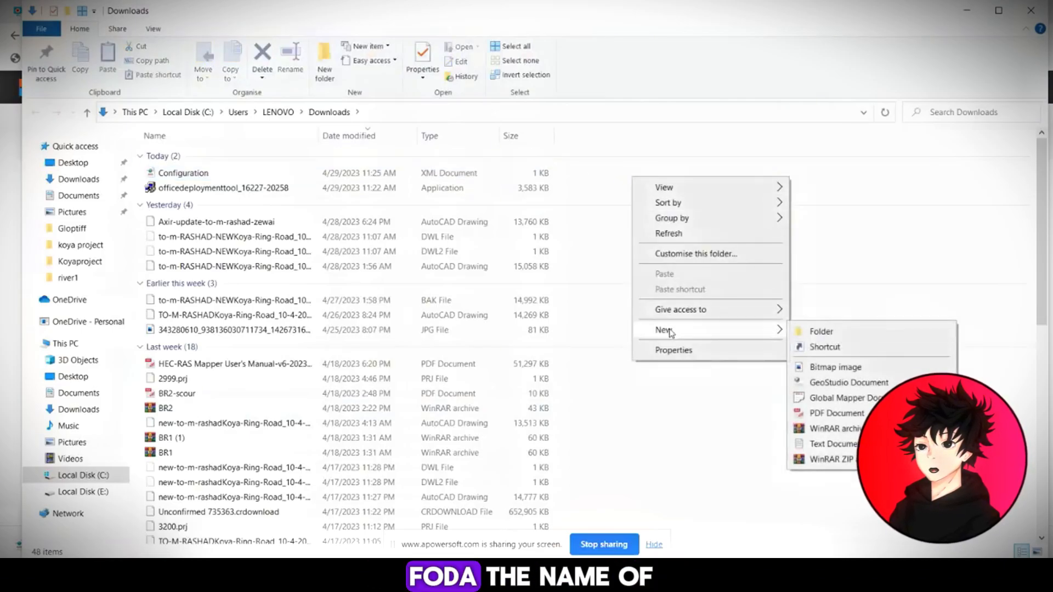
# Make an 'Office 2019' folder in Downloads and paste Configuration.xml and the deployment tool into it.
pyautogui.click(820, 332)
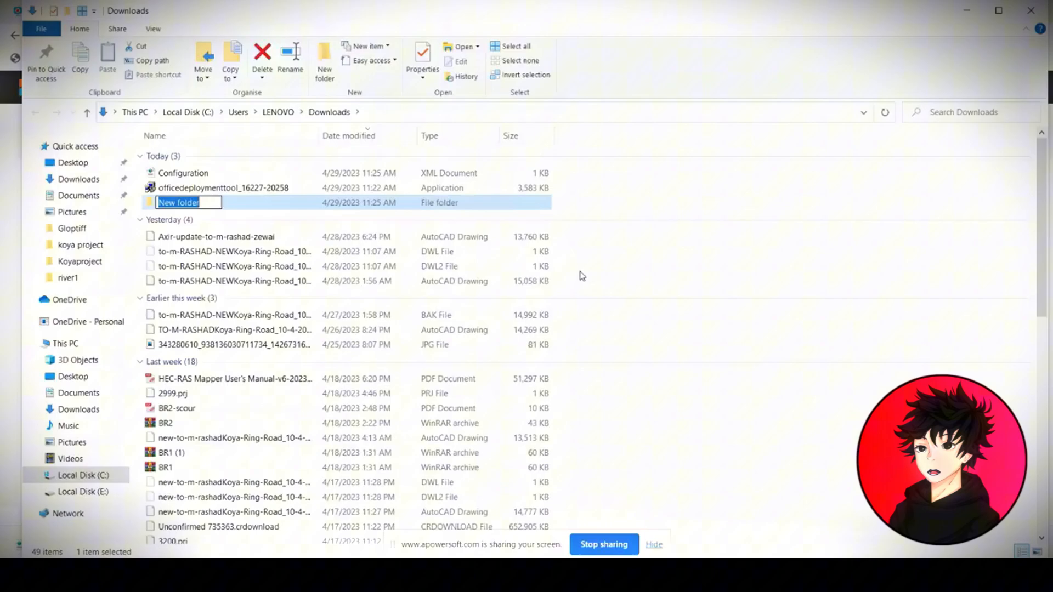
pyautogui.write('Offi')
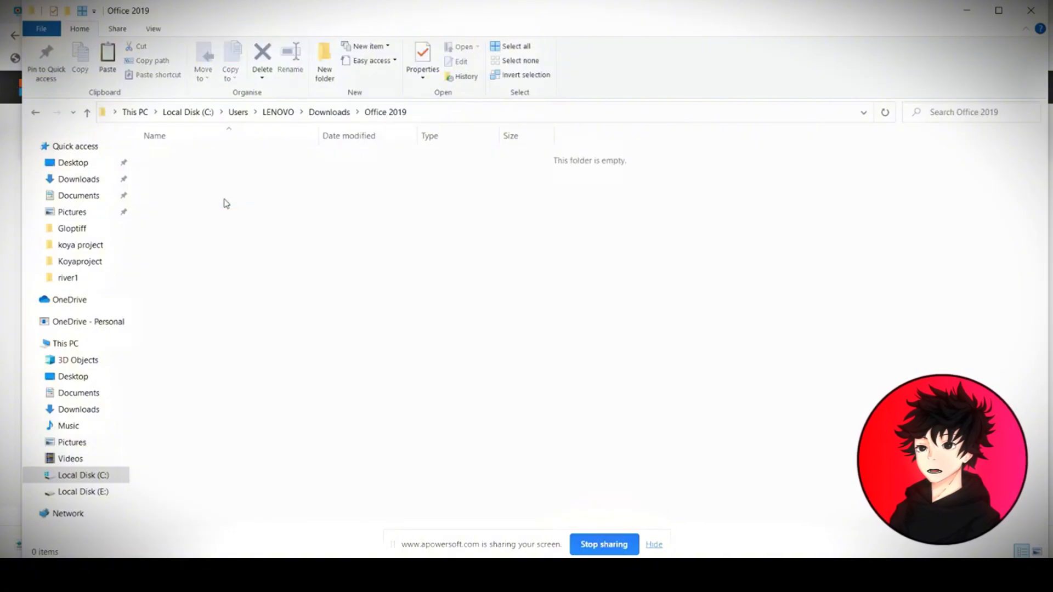
pyautogui.press('ctrl+v')
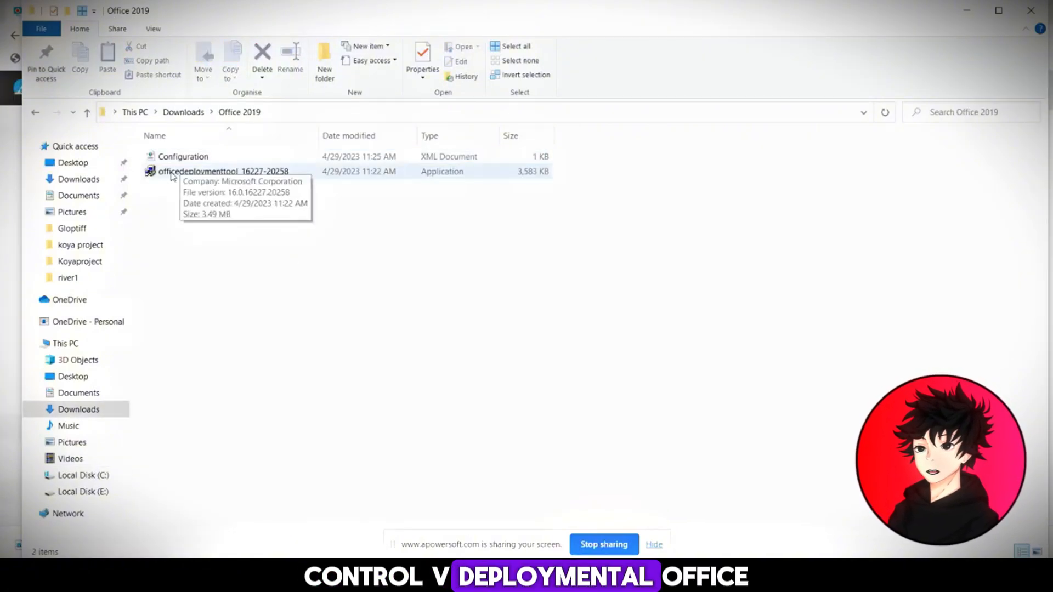
# Run the Office Deployment Tool as administrator.
pyautogui.rightClick(222, 171)
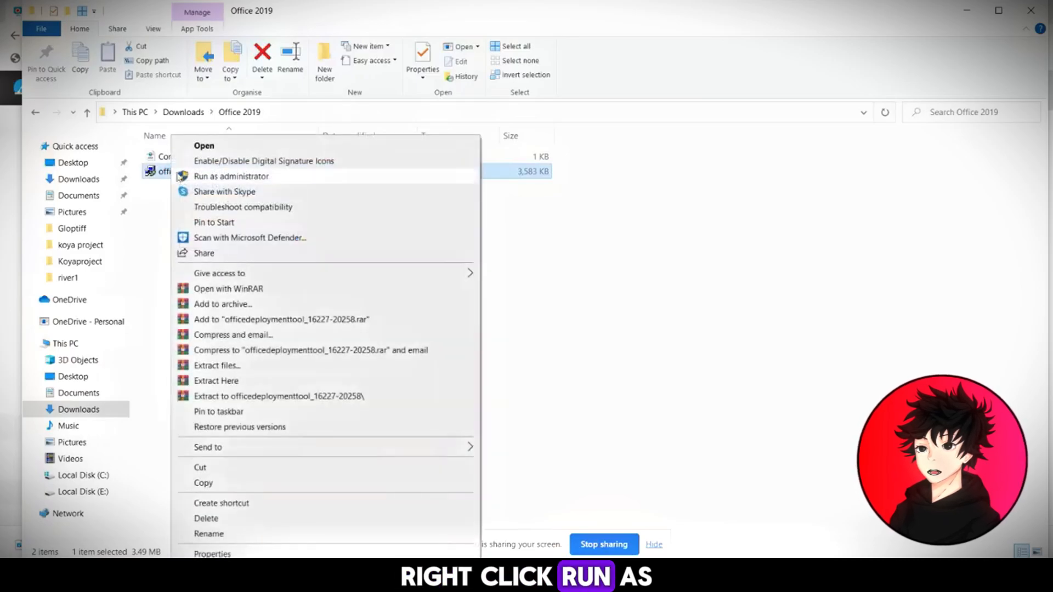
pyautogui.click(230, 176)
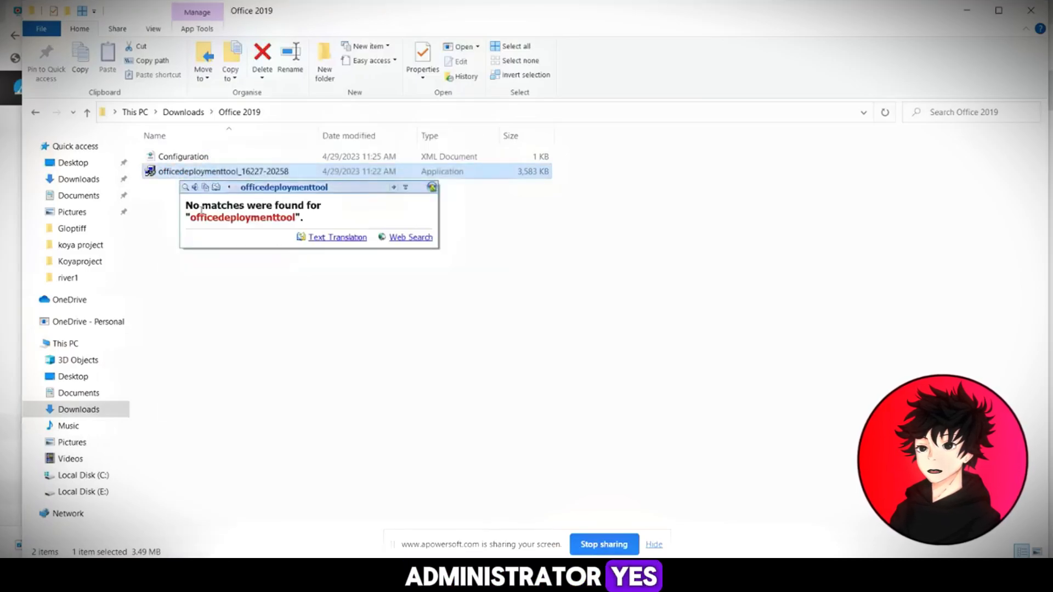
pyautogui.doubleClick(223, 172)
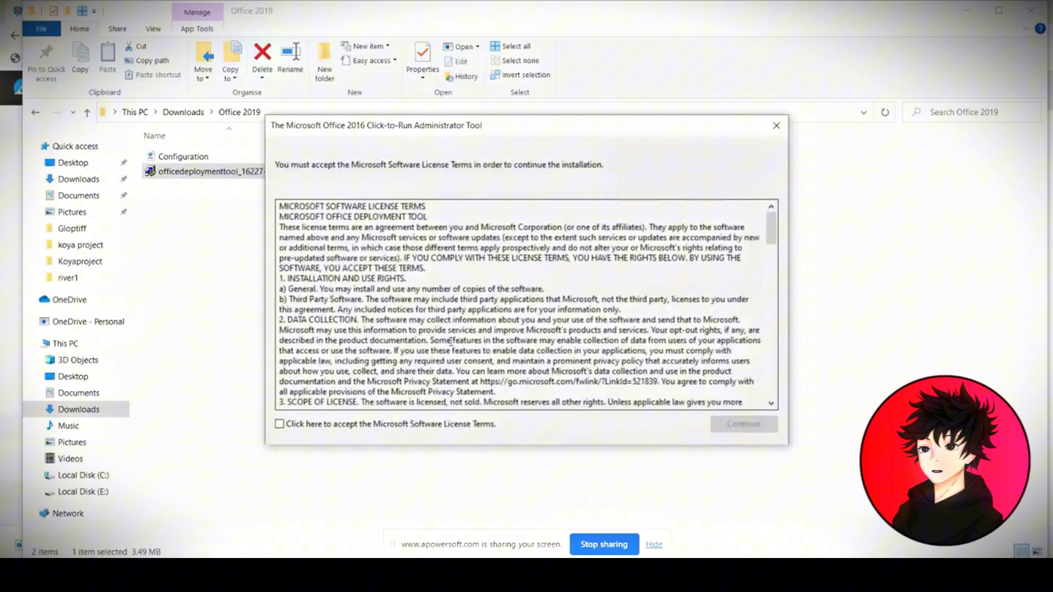
# Accept the license and extract the tool's files into the Office 2019 folder.
pyautogui.click(280, 424)
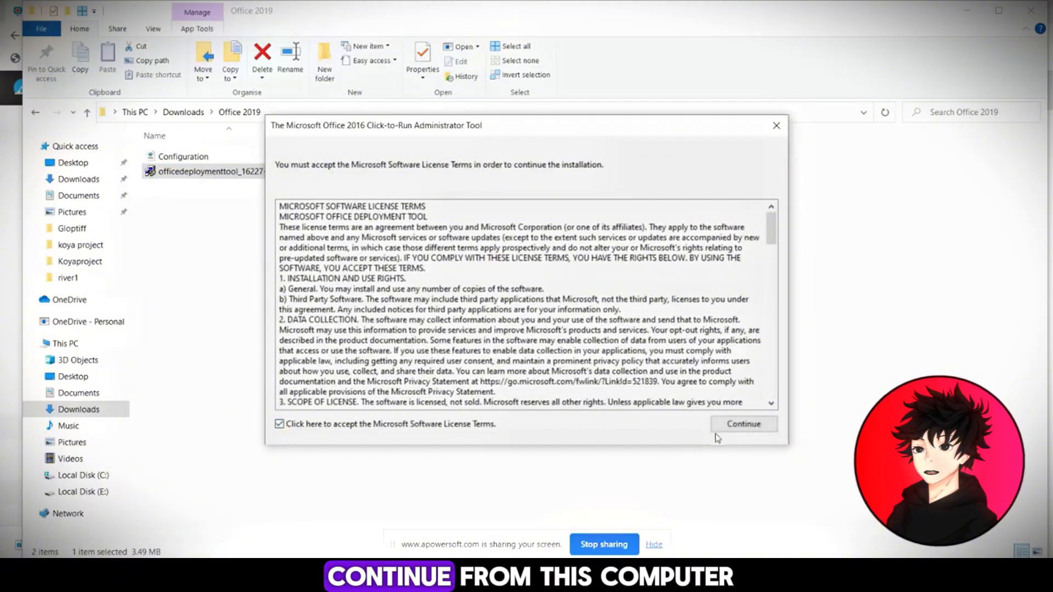
pyautogui.click(742, 424)
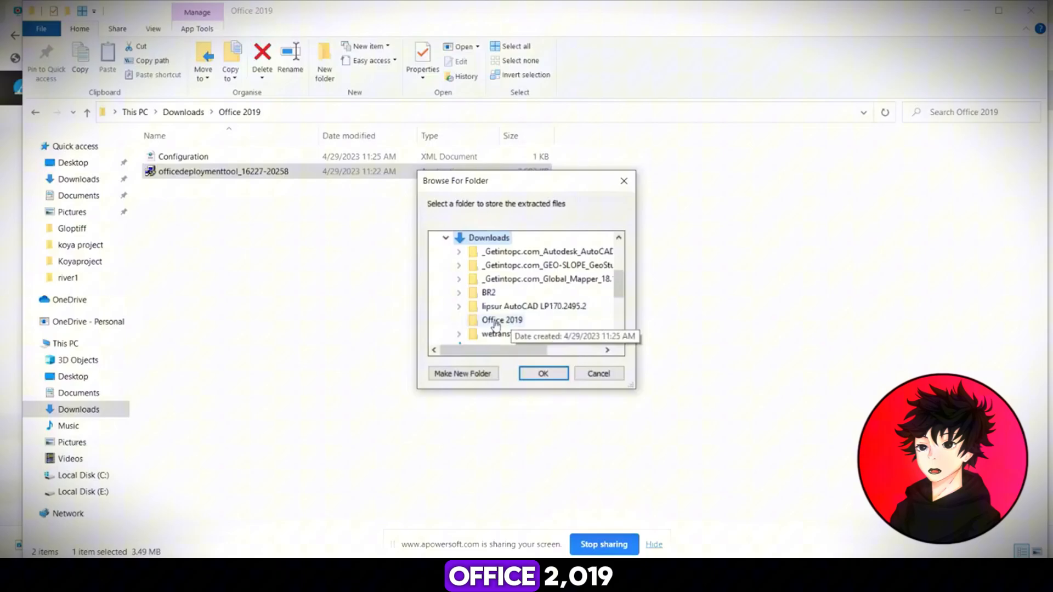
pyautogui.click(543, 374)
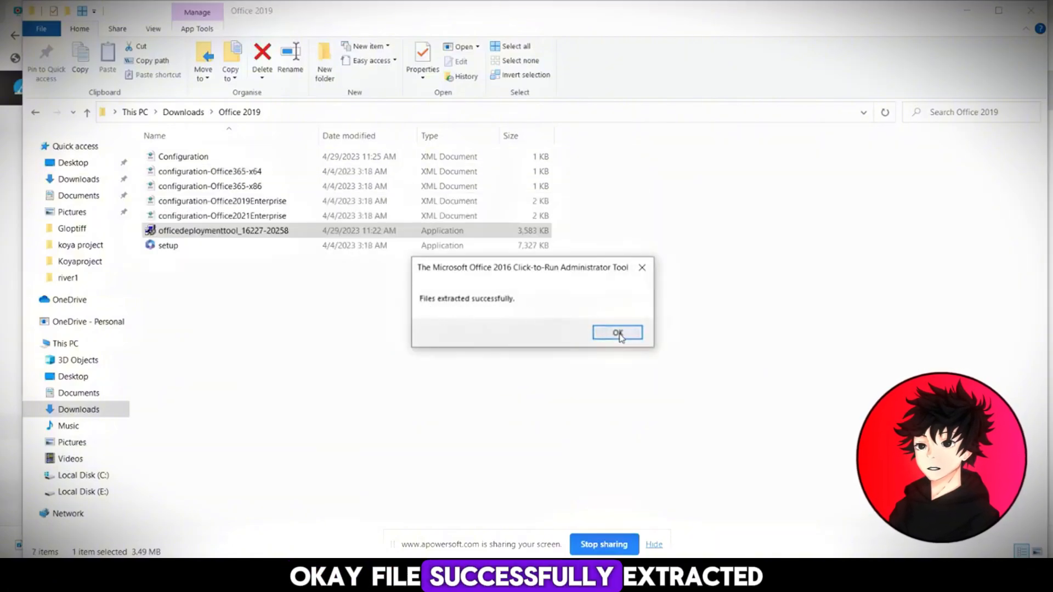
pyautogui.click(617, 333)
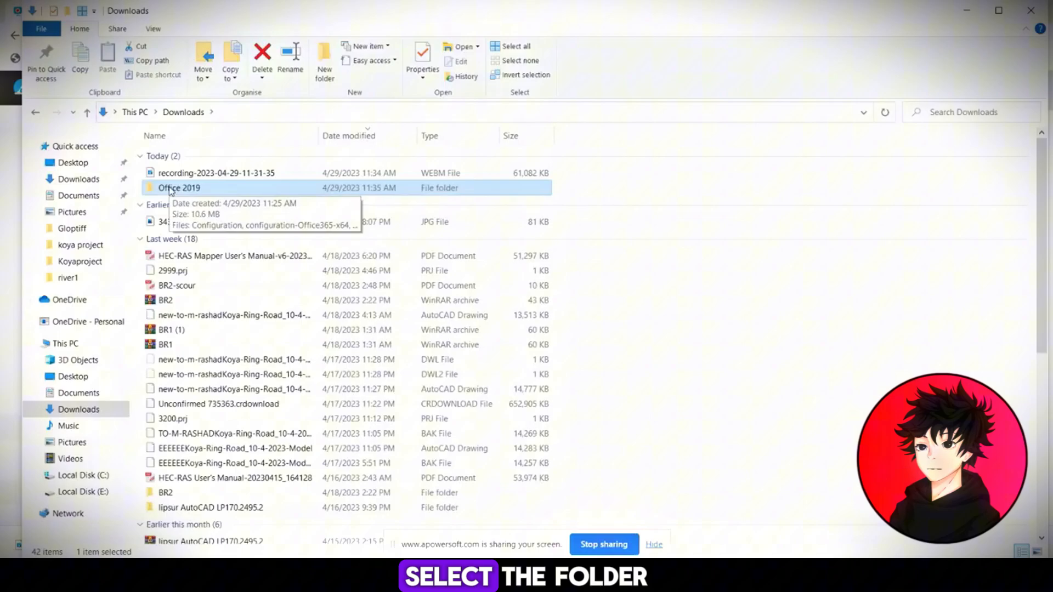
# Cut the Office 2019 folder and paste it at the root of Local Disk (C:).
pyautogui.rightClick(180, 188)
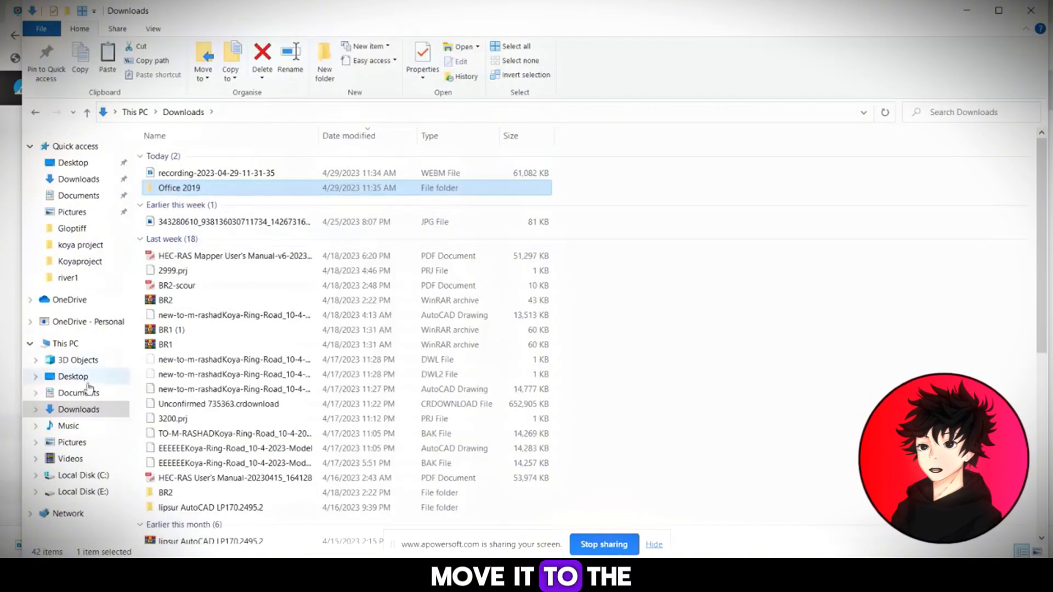
pyautogui.click(84, 475)
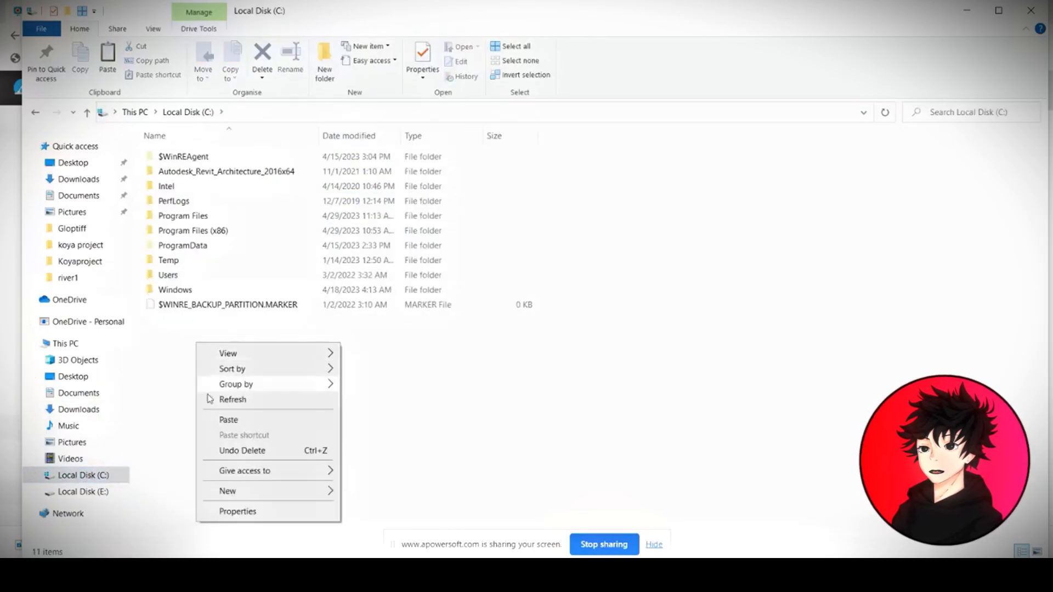
pyautogui.click(228, 419)
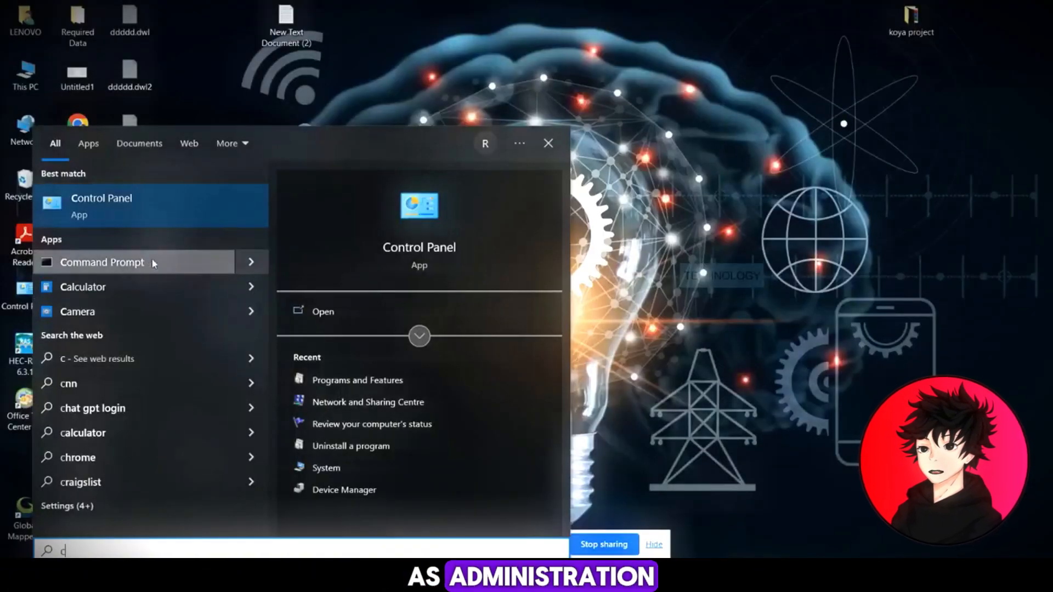
pyautogui.moveTo(222, 303)
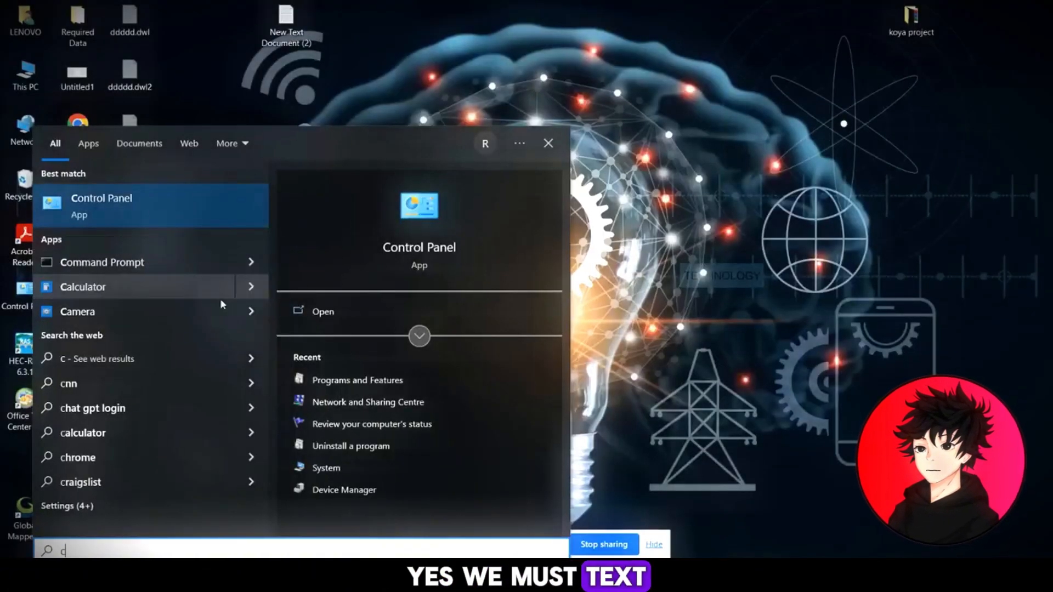
# Open an administrator Command Prompt and copy the 'cd' and setup commands from Notepad.
pyautogui.click(102, 262)
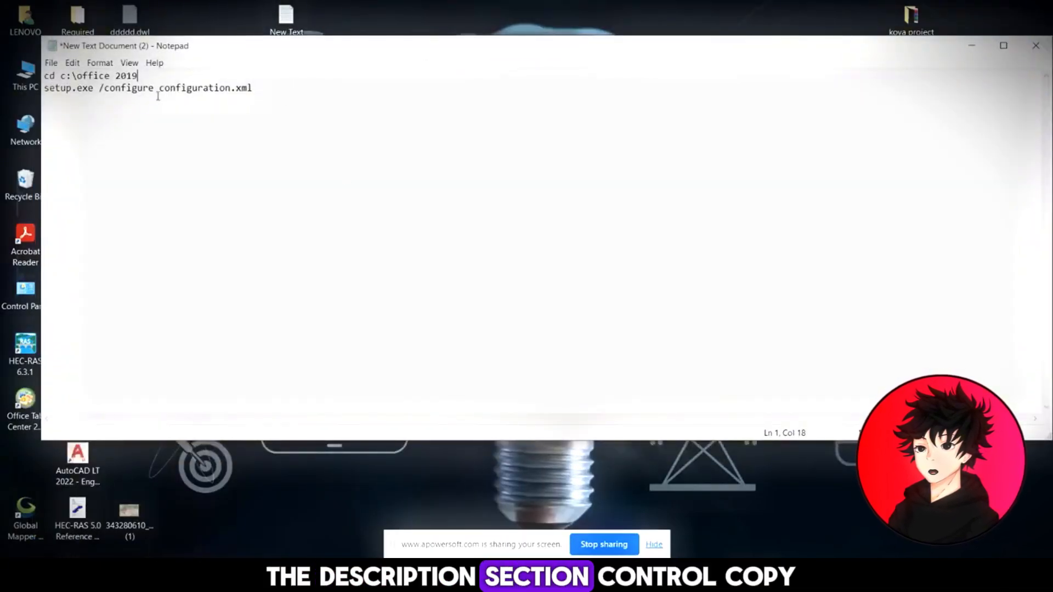
pyautogui.tripleClick(91, 75)
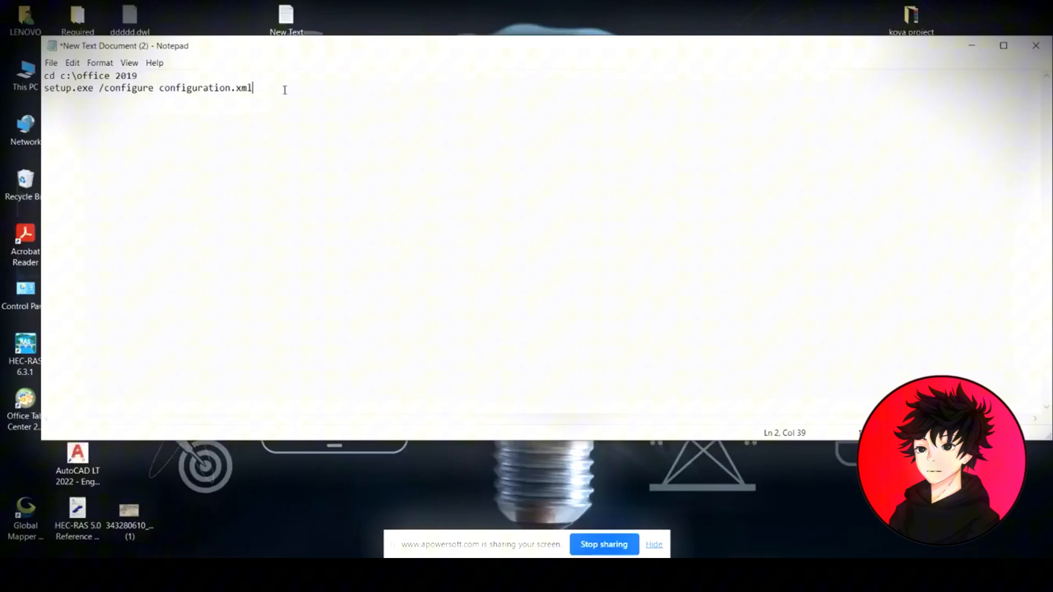
pyautogui.tripleClick(148, 87)
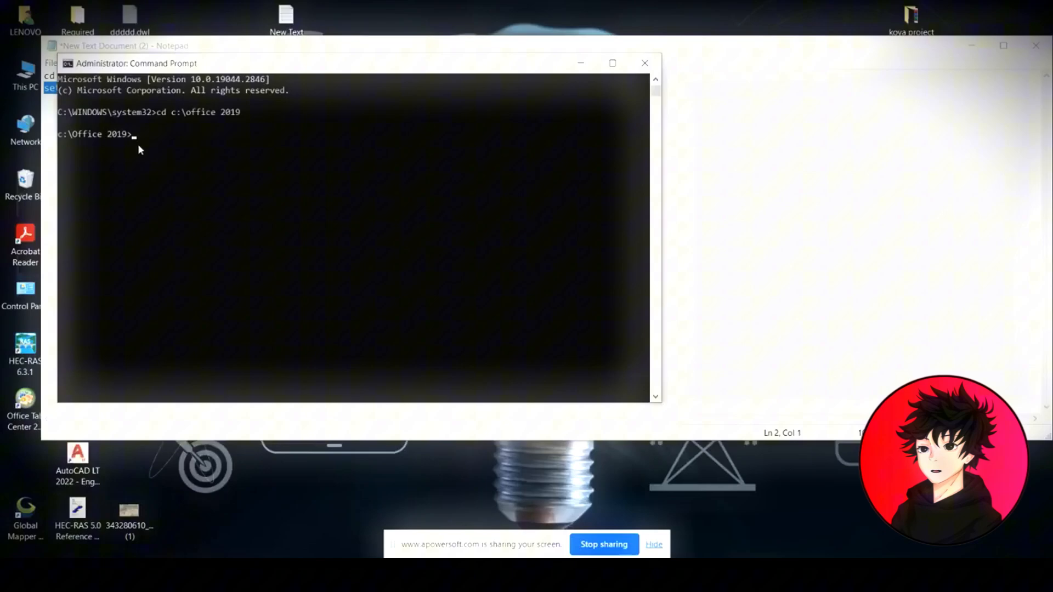
# Run 'setup.exe /configure configuration.xml' from c:\office 2019 to install Office.
pyautogui.write('setup.exe /configure configuration.xml')
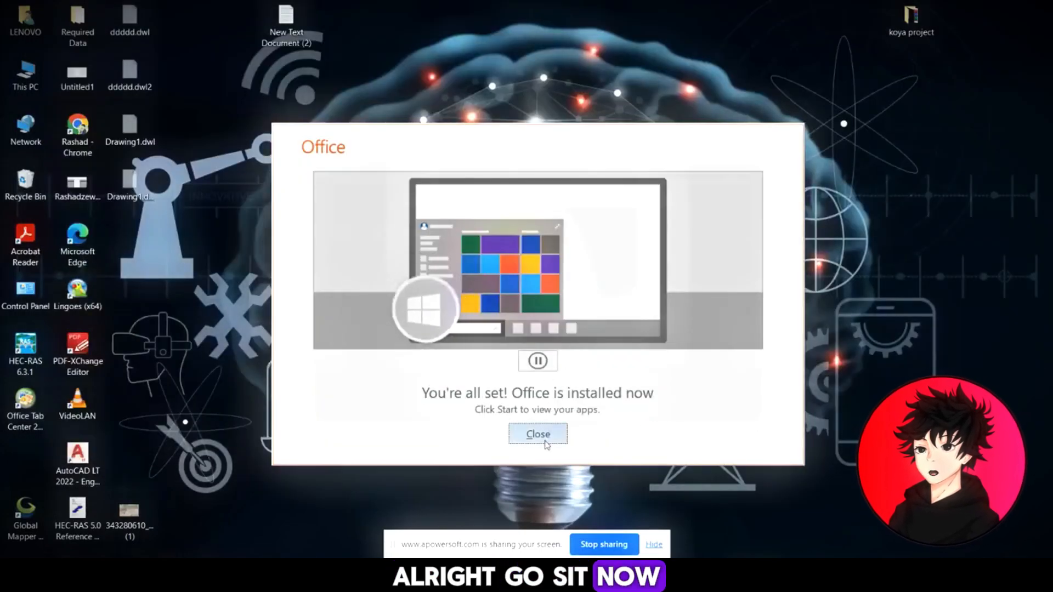
# Close the 'You're all set! Office is installed now' dialog.
pyautogui.click(538, 434)
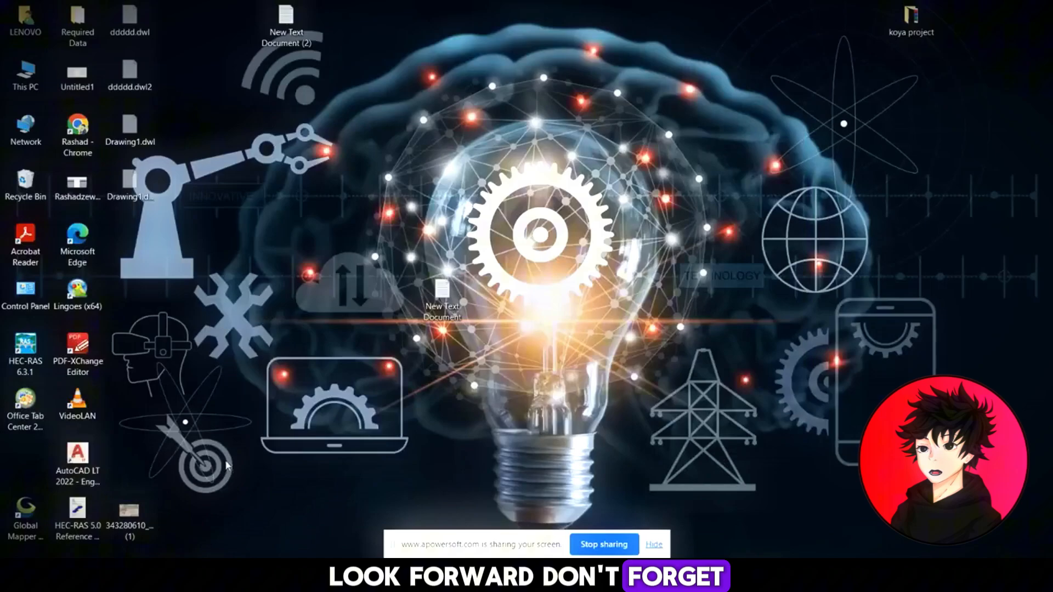